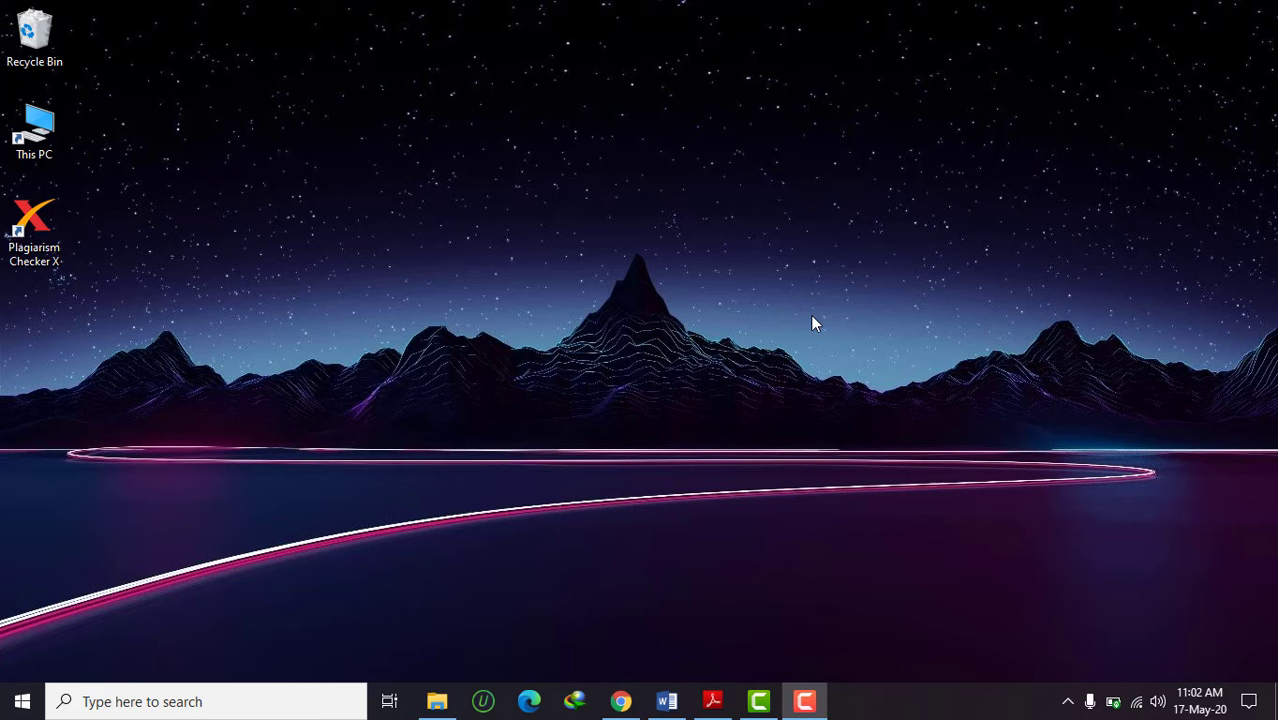
pyautogui.moveTo(780, 395)
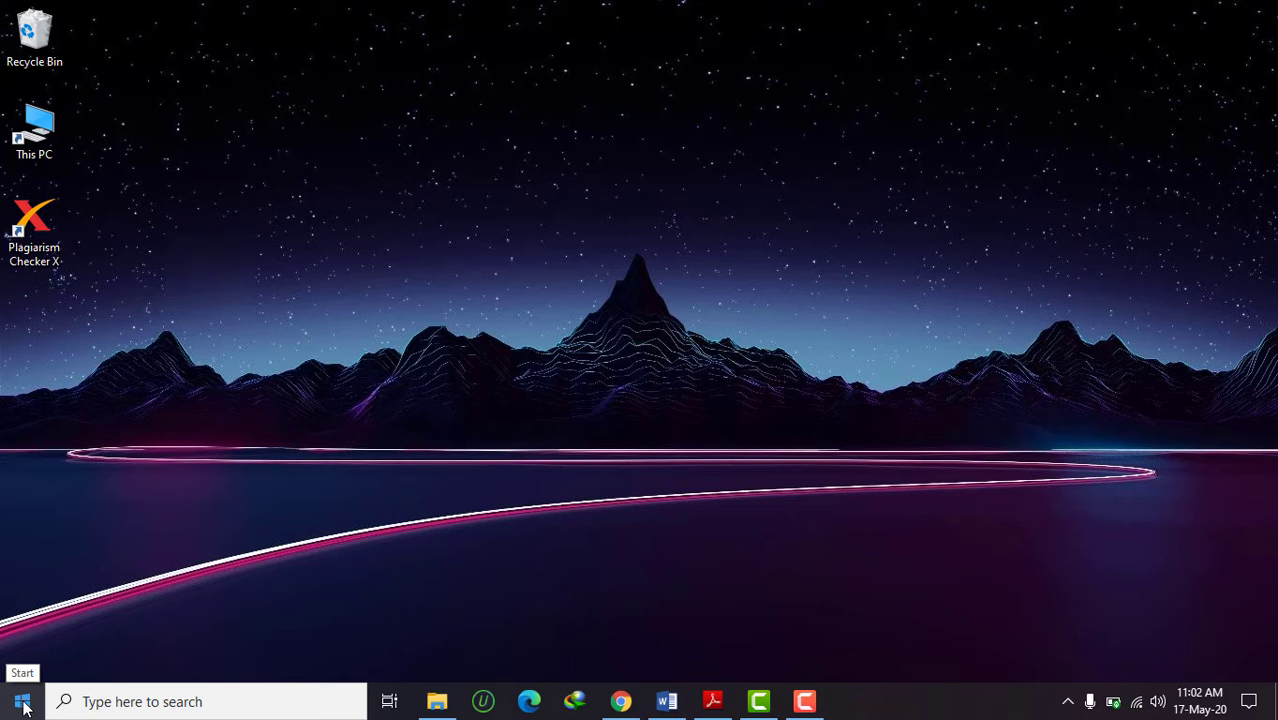
# Open Windows Settings from the Start menu's gear icon
pyautogui.click(22, 701)
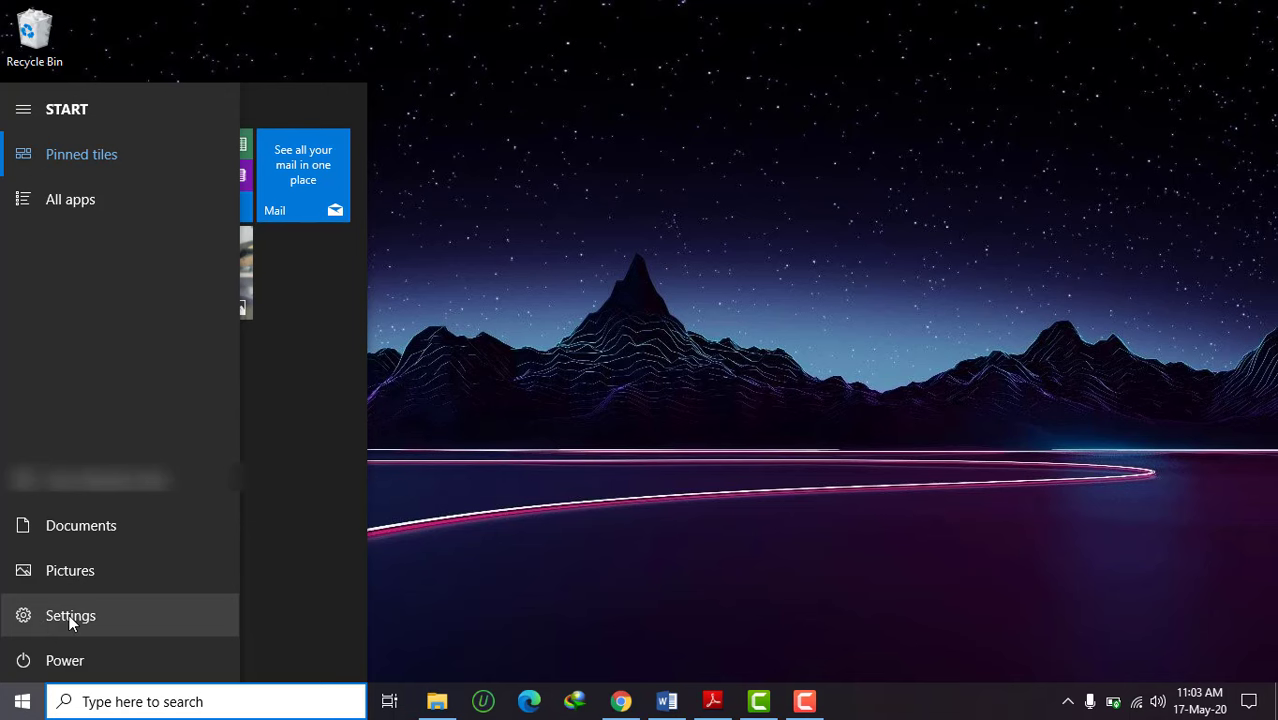
pyautogui.click(70, 615)
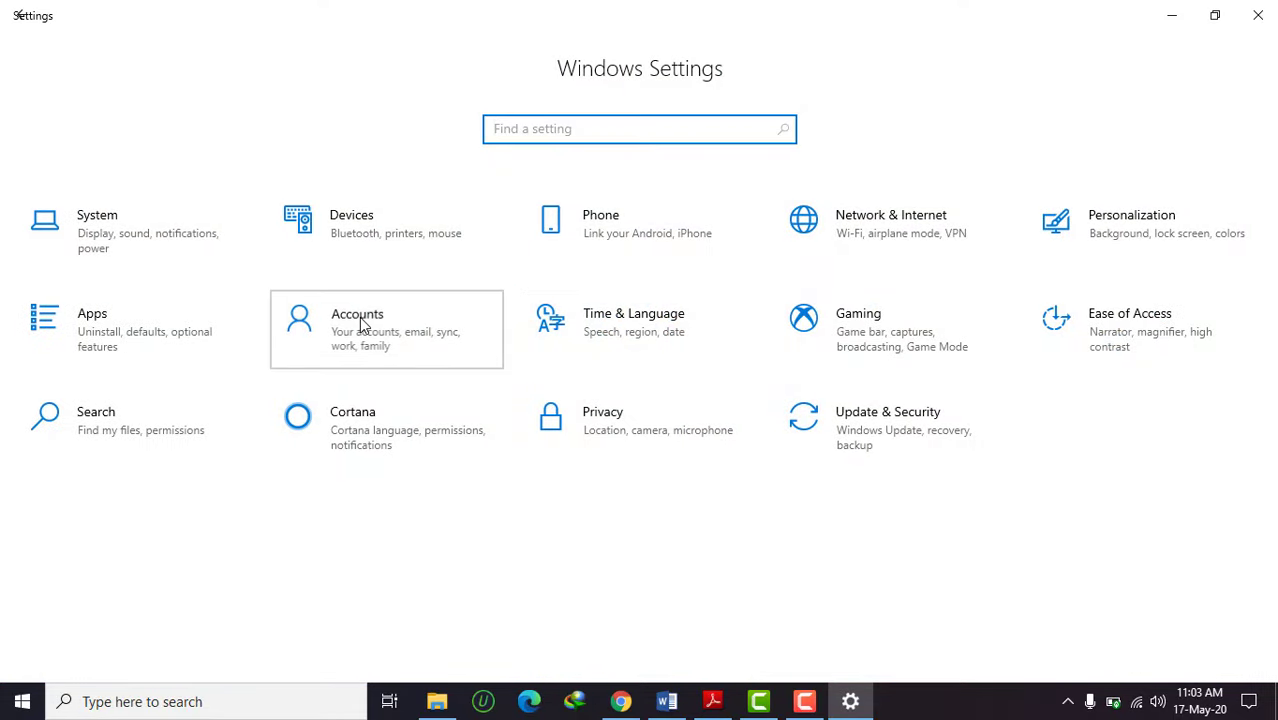
# Go to the Accounts category to show the Your info page
pyautogui.click(386, 329)
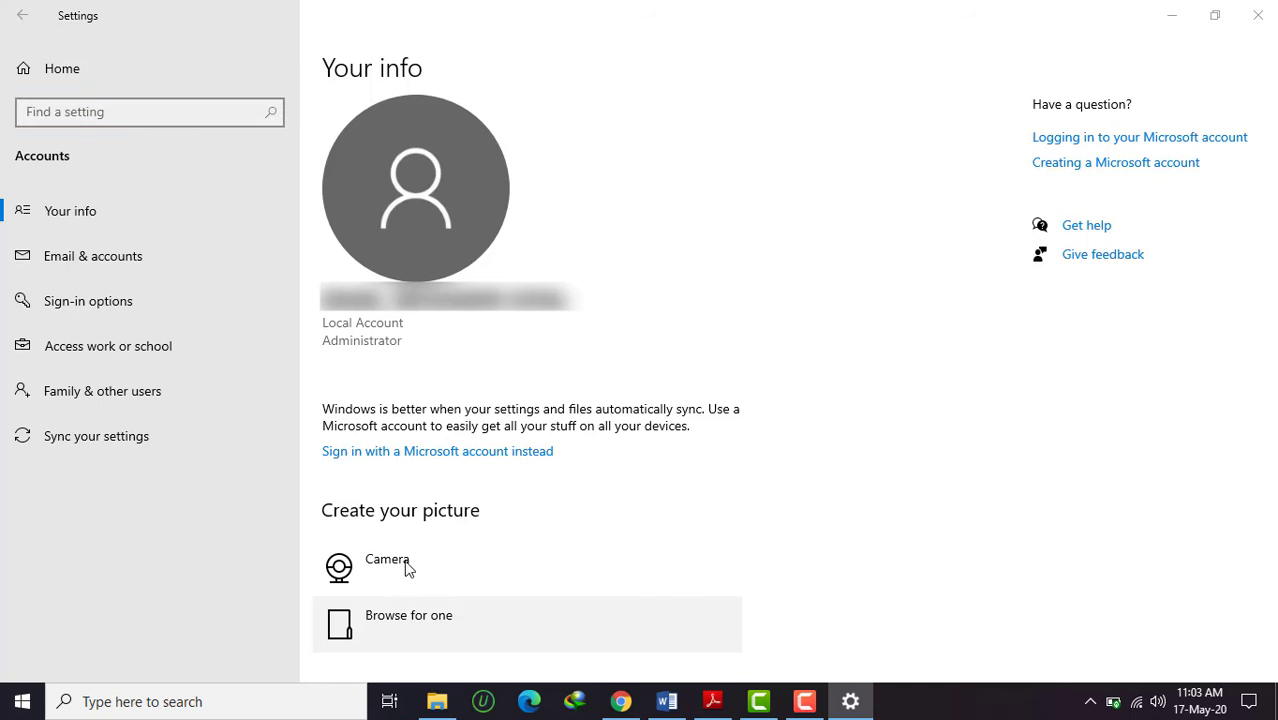
# Browse to Pictures > Screenshots and choose Screenshot (60), the night mountain image, as profile picture
pyautogui.click(408, 615)
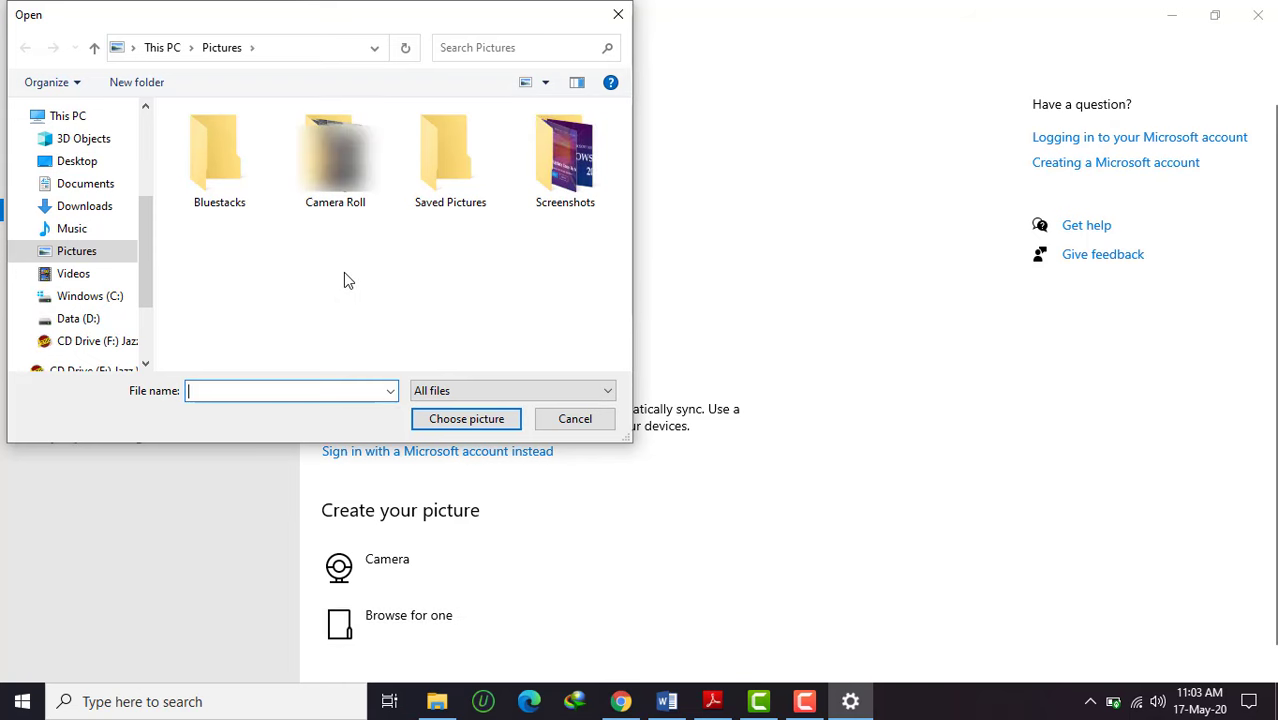
pyautogui.scroll(-3)
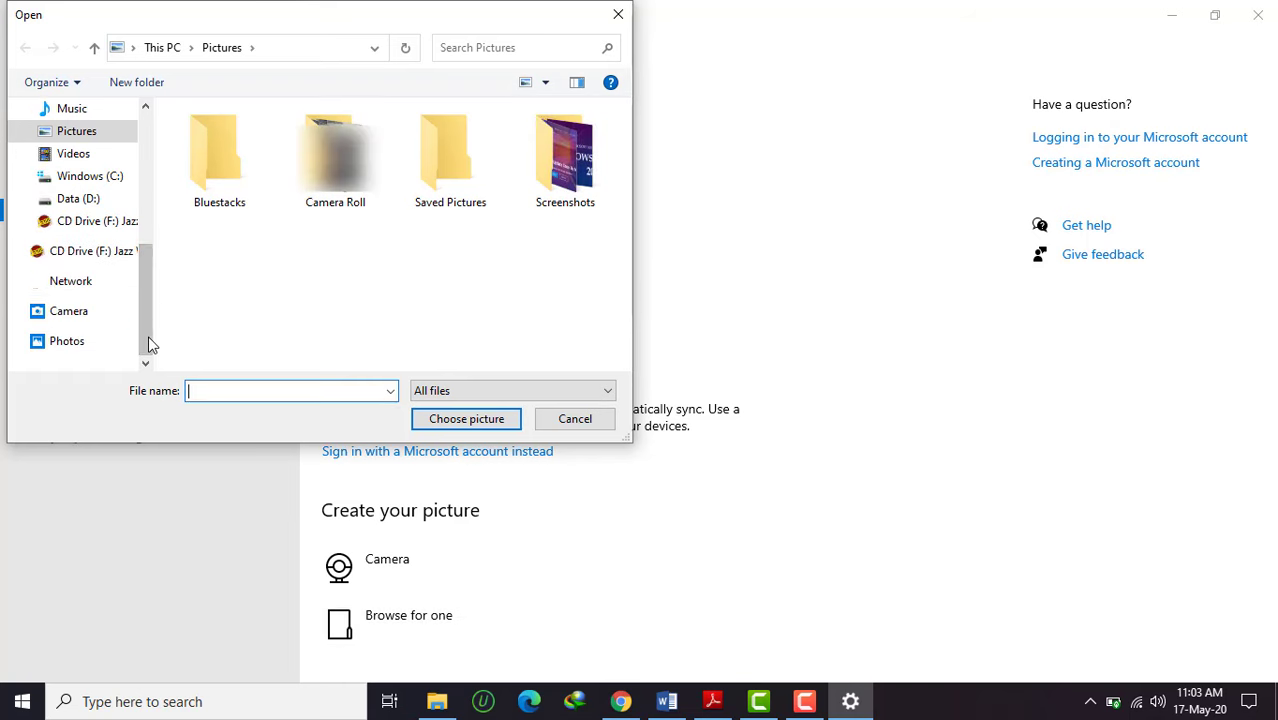
pyautogui.click(78, 198)
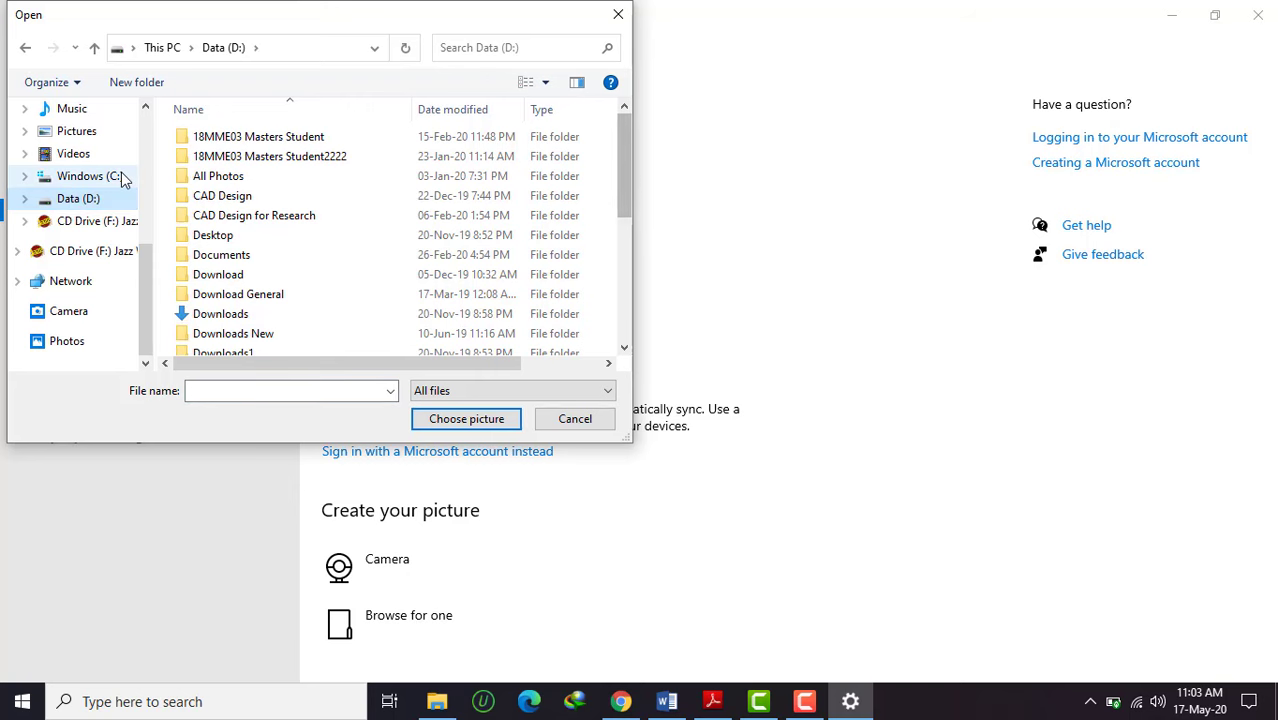
pyautogui.click(77, 131)
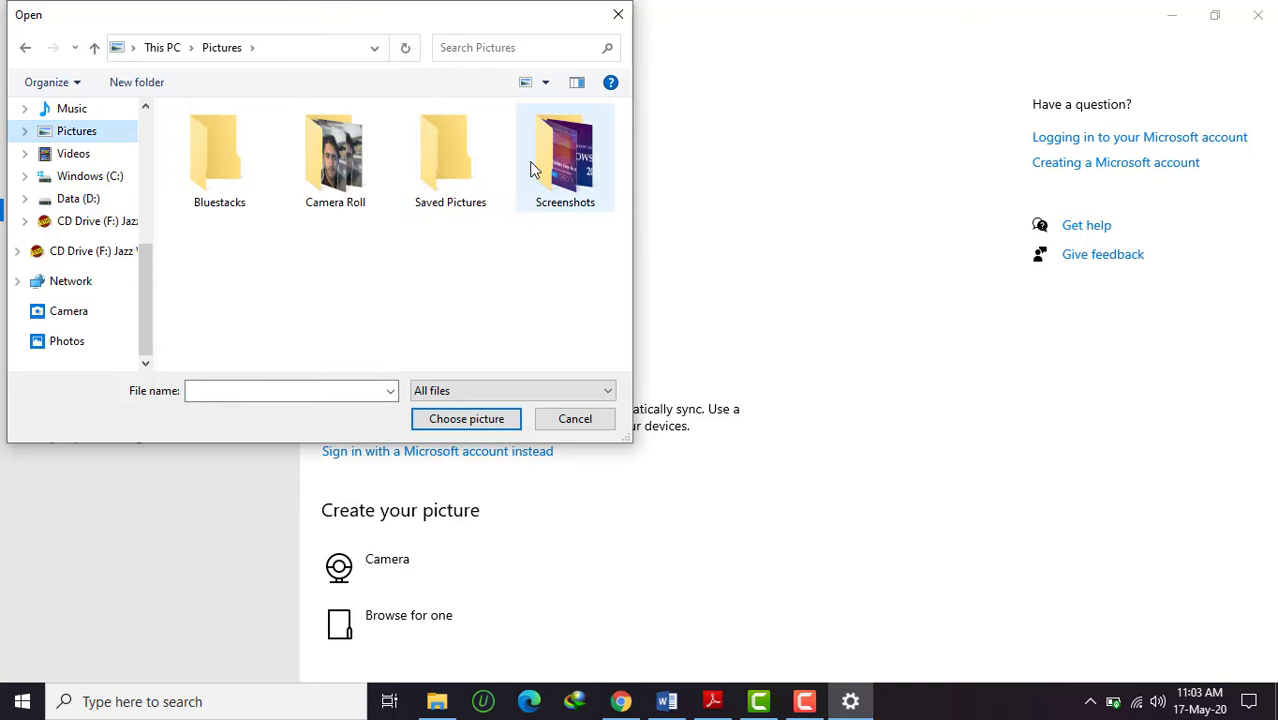
pyautogui.doubleClick(565, 155)
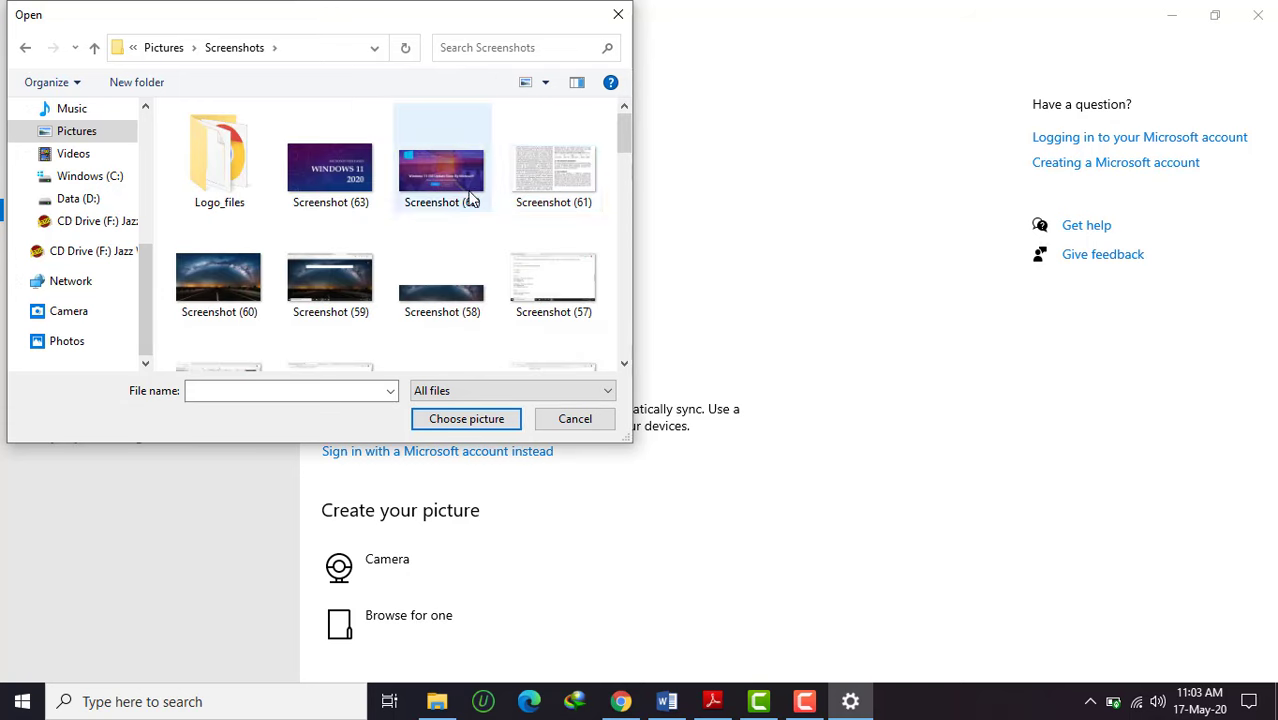
pyautogui.click(218, 267)
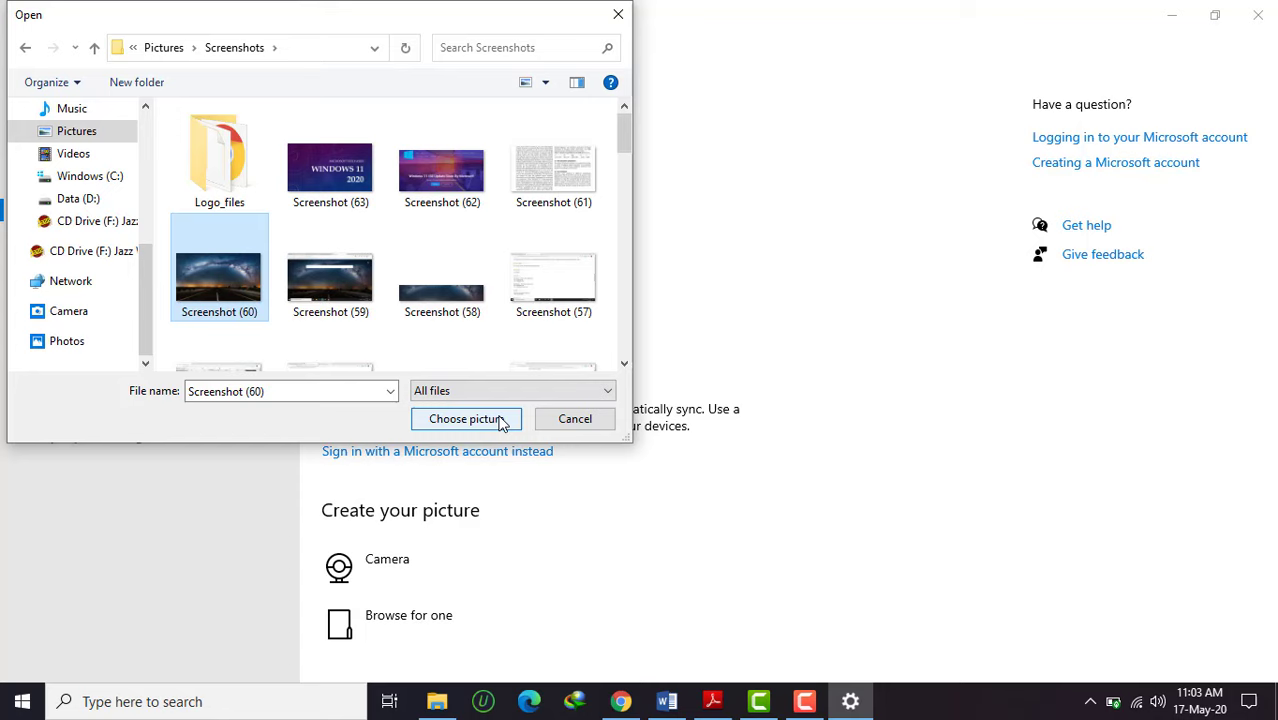
pyautogui.click(466, 418)
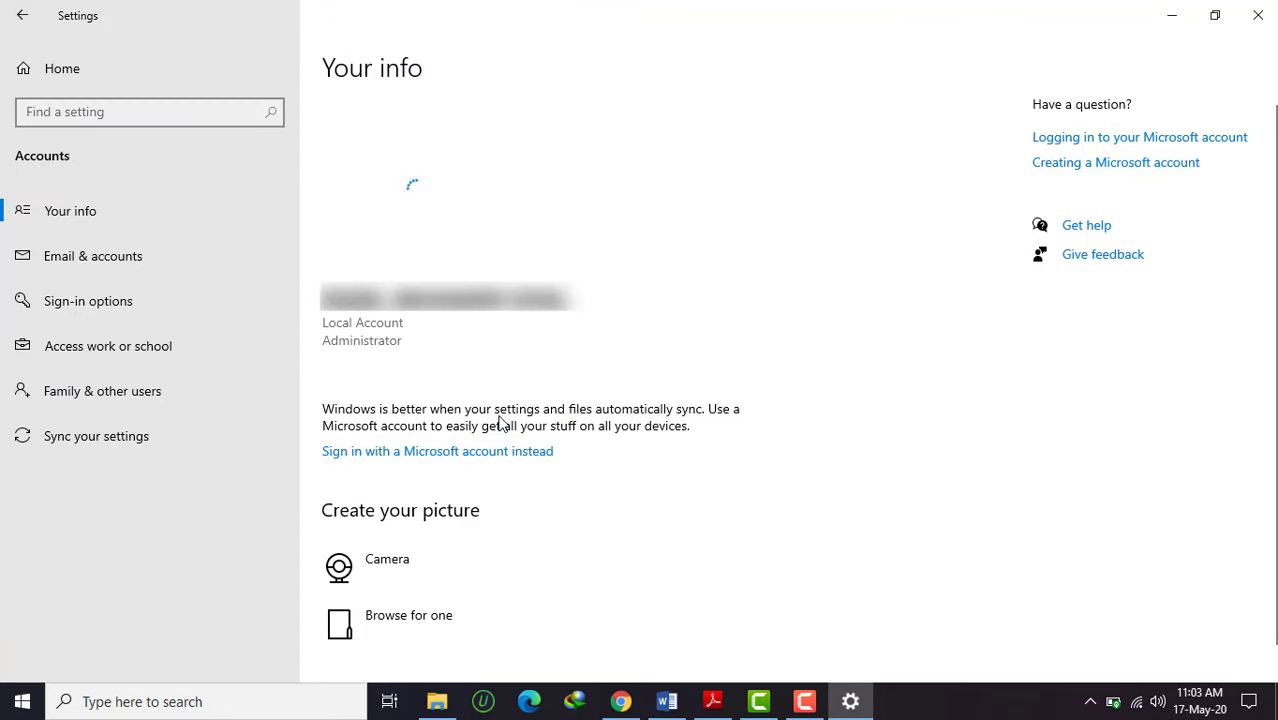